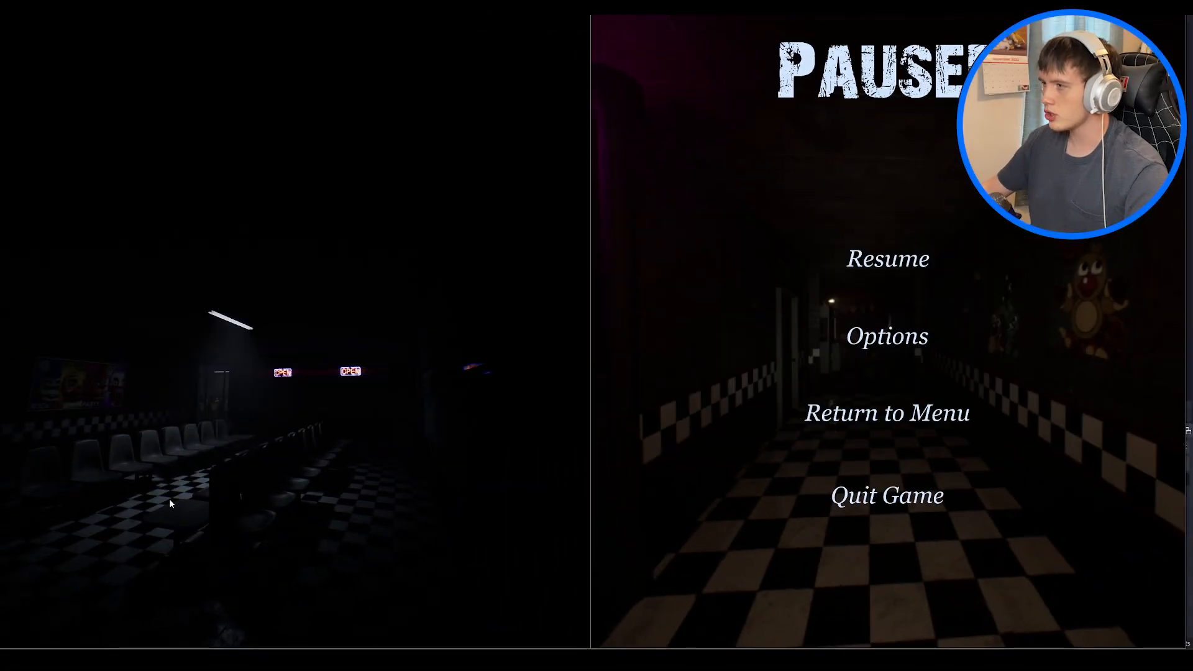
click(887, 259)
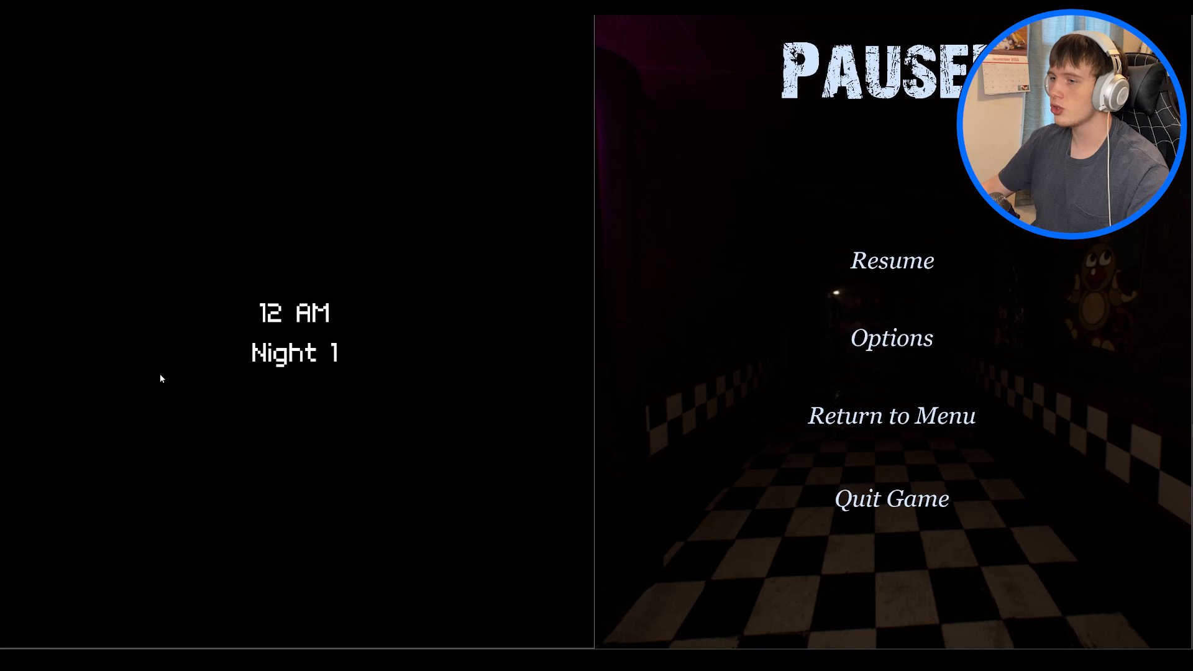
click(891, 338)
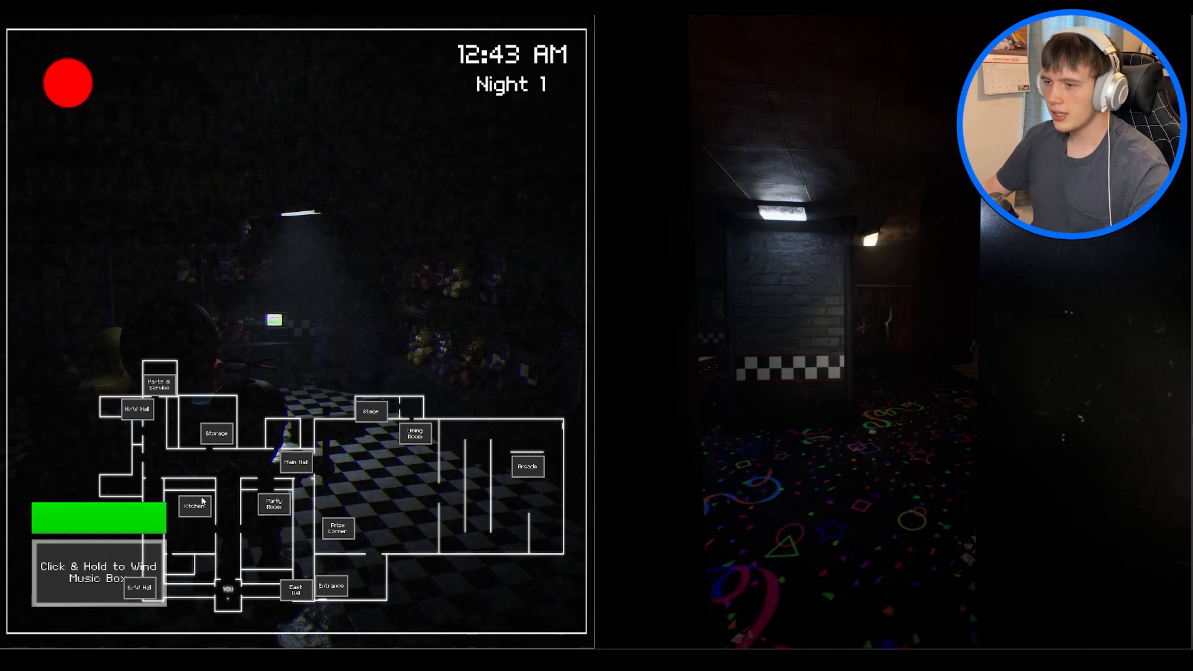
click(415, 433)
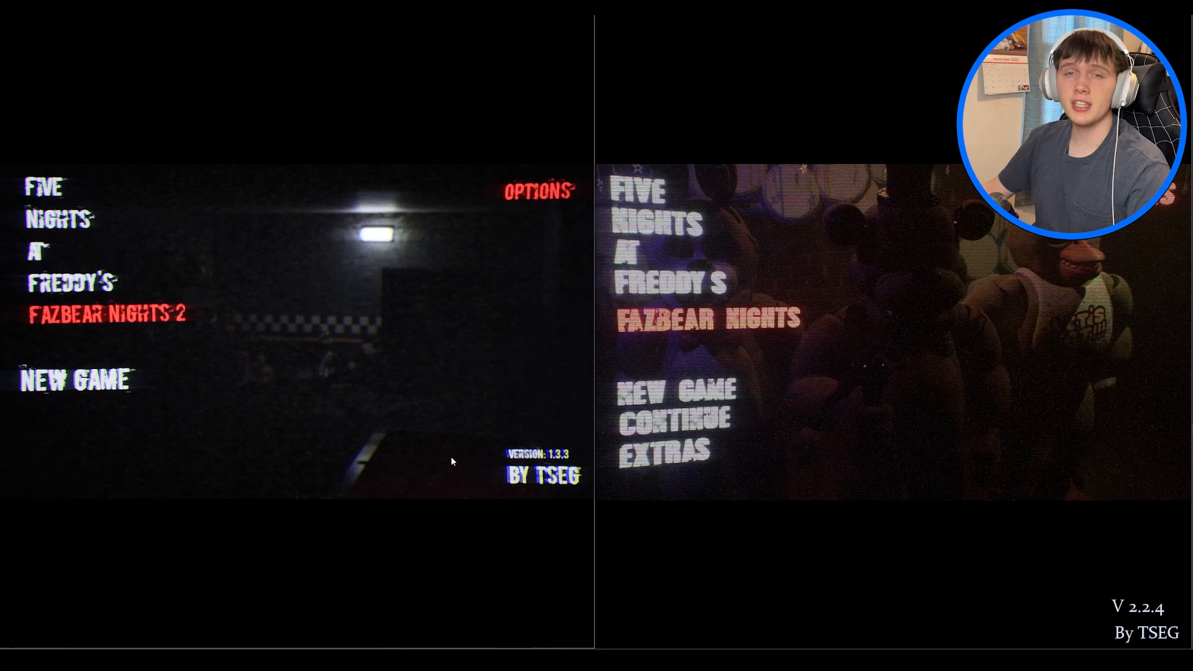
mouse_move(118, 336)
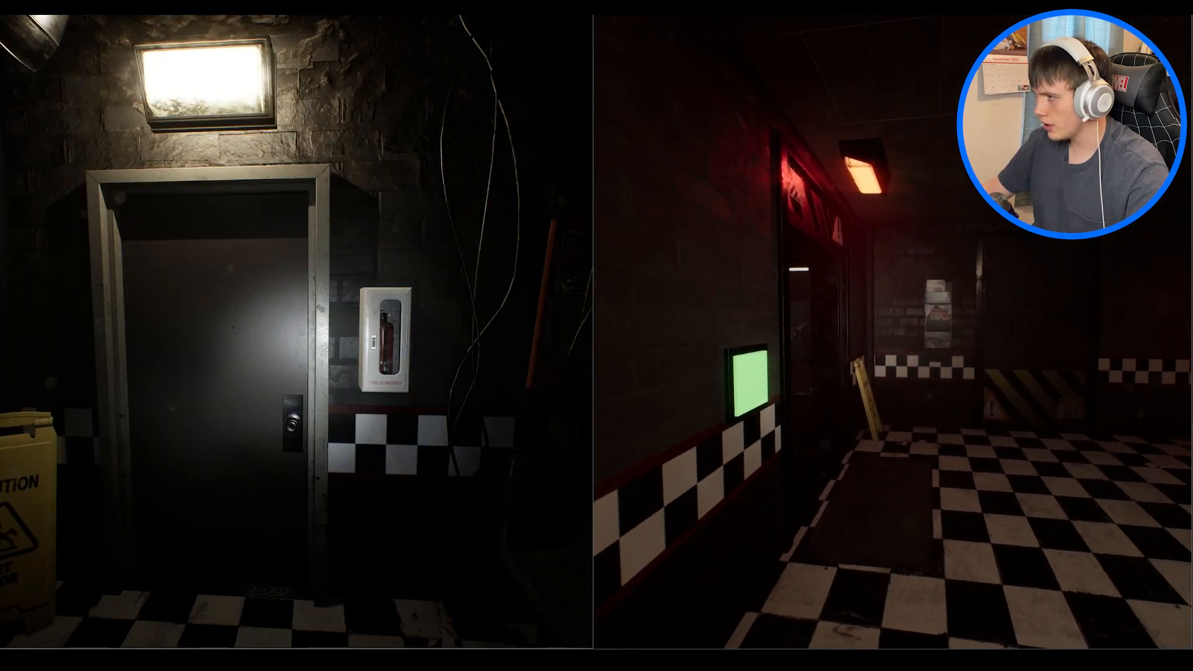
mouse_move(875, 342)
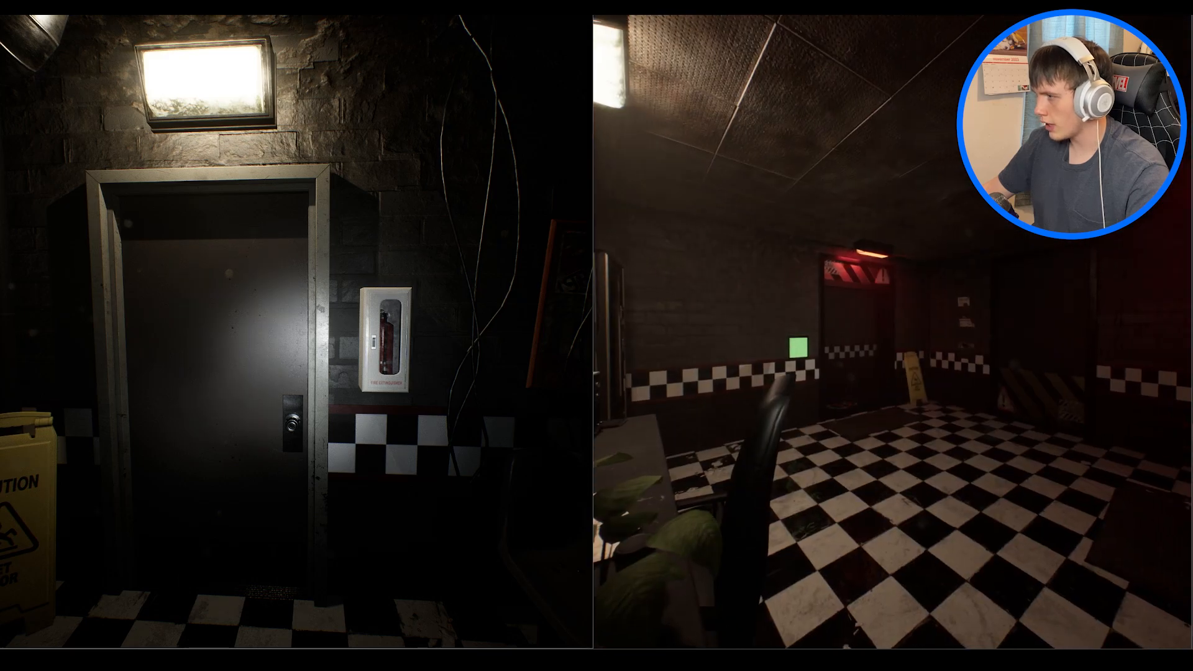